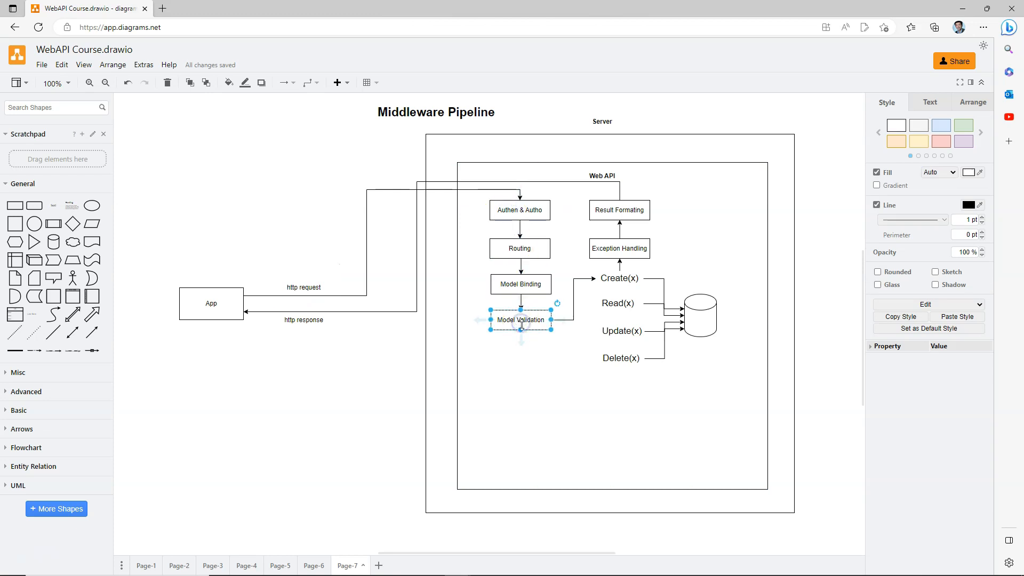
mouse_move(403, 243)
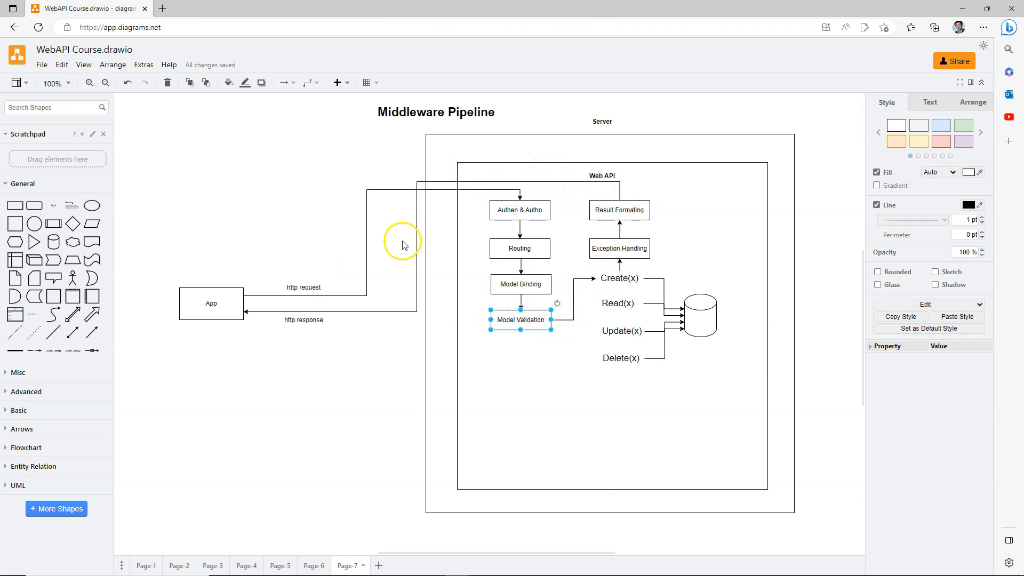
Step: Select the App box and pipeline labels, then place a third Assembler figure above the bar
click(303, 319)
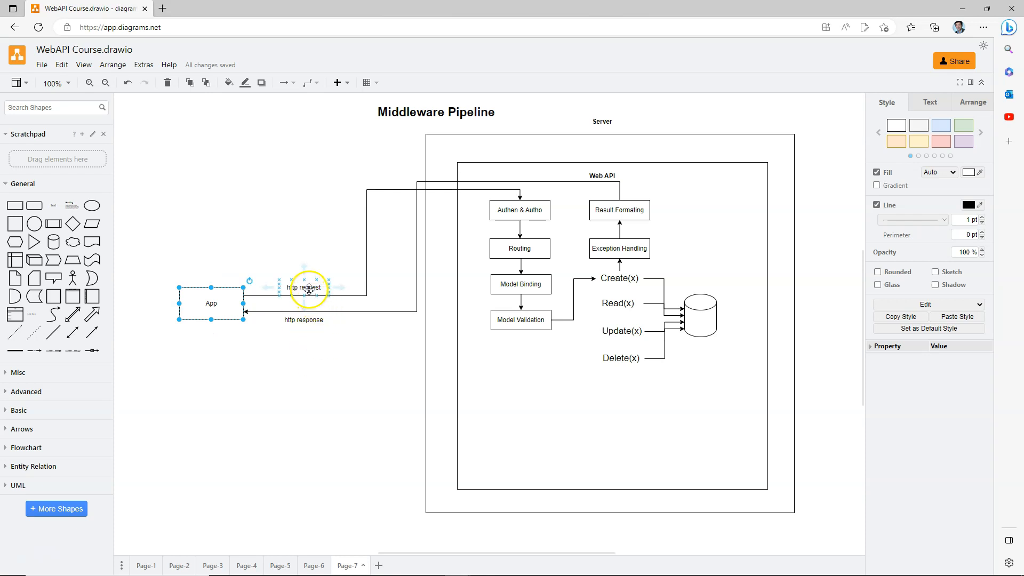
click(304, 287)
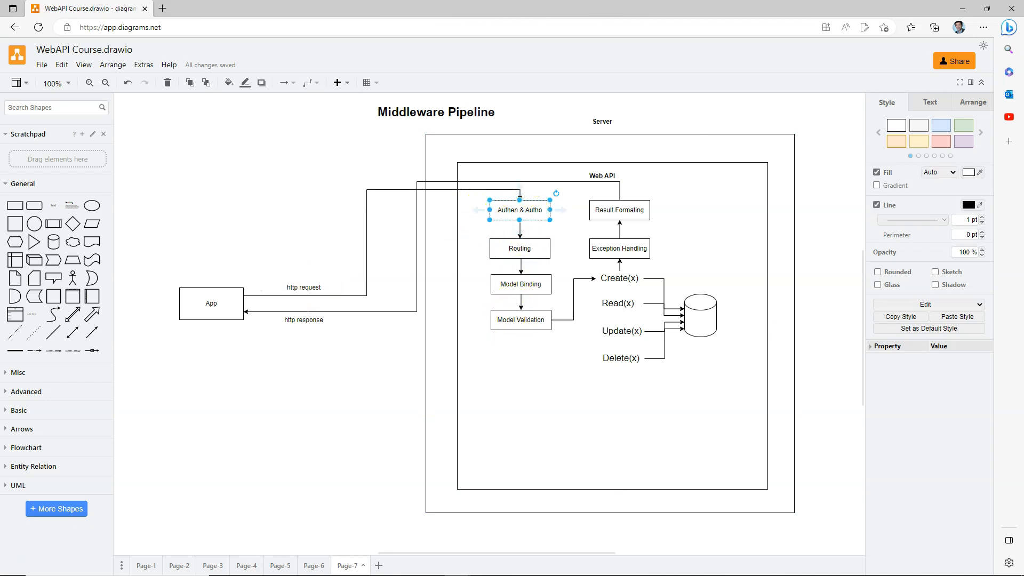
click(619, 248)
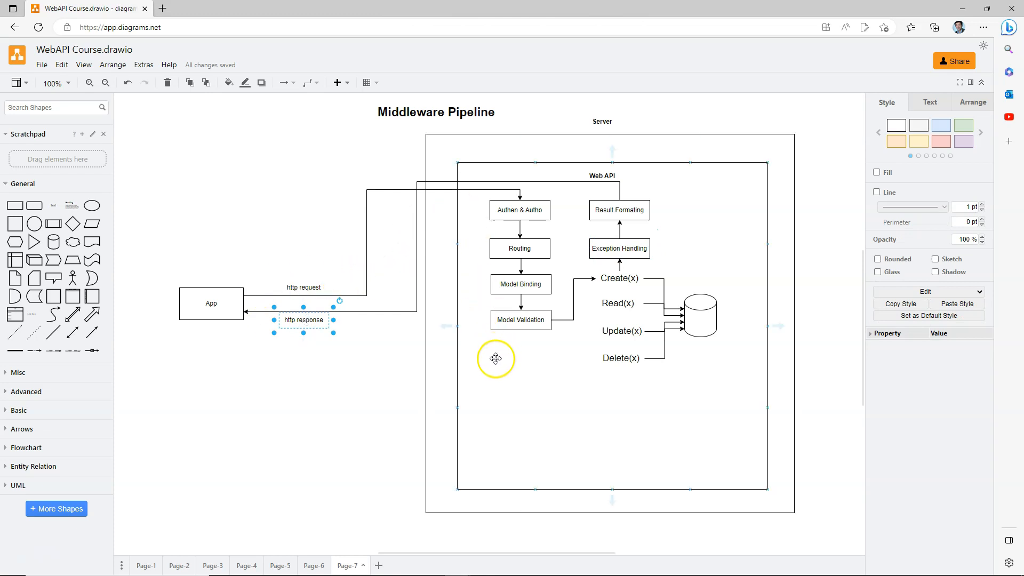
click(619, 248)
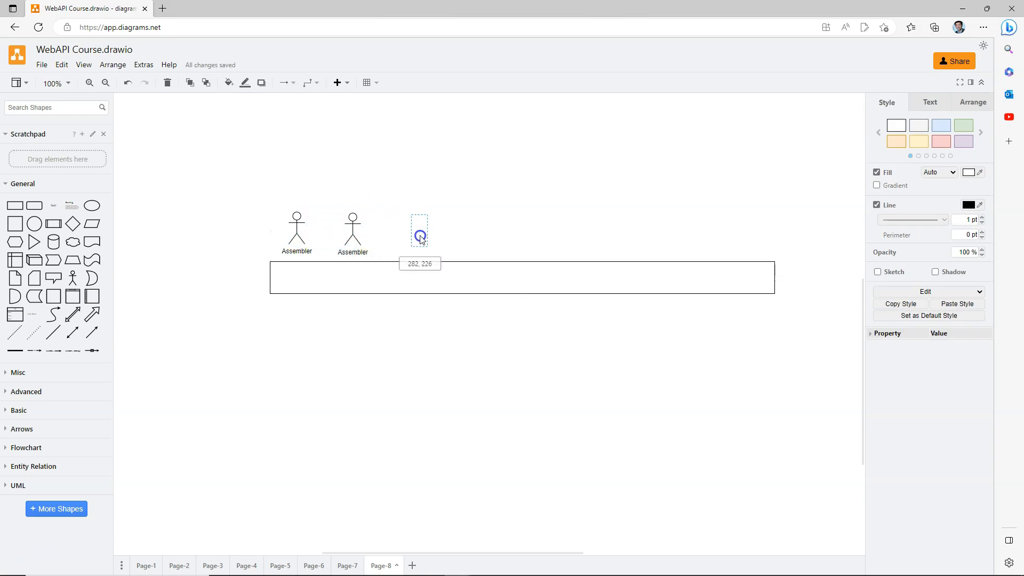
drag(419, 232, 755, 232)
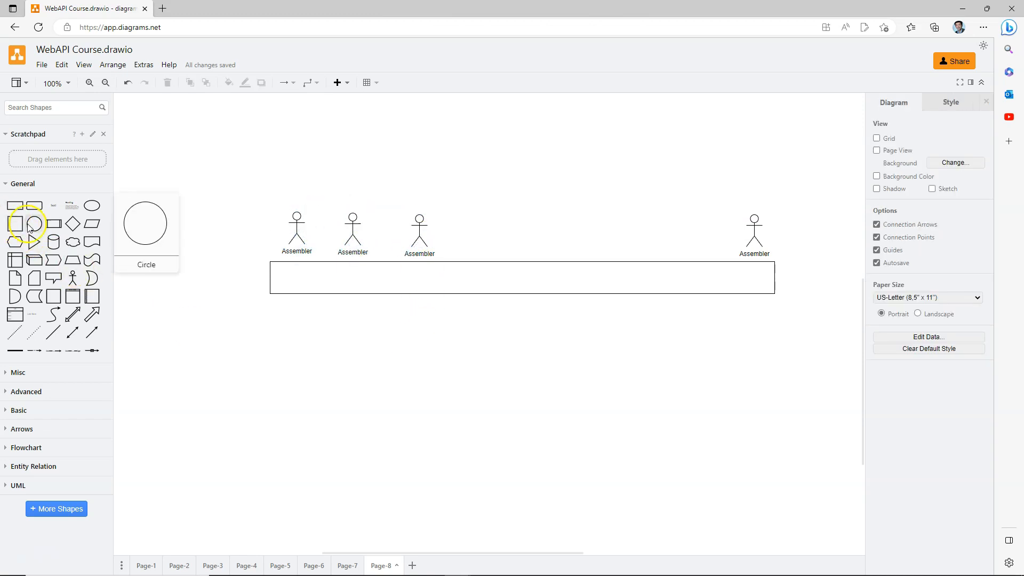
Step: Add a small box just right of the long bar, then return to Page-7
drag(16, 205, 475, 317)
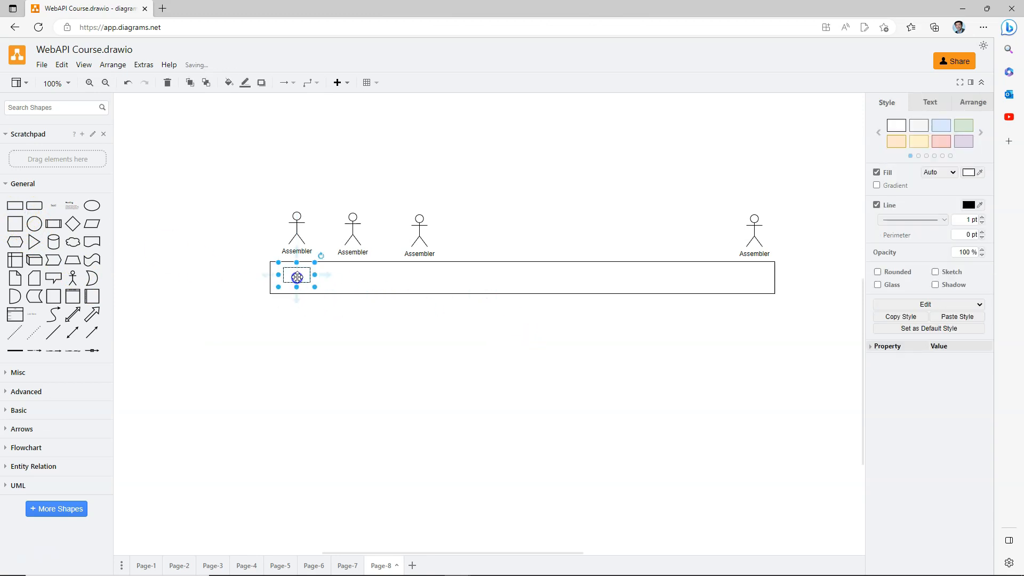
drag(296, 276, 345, 275)
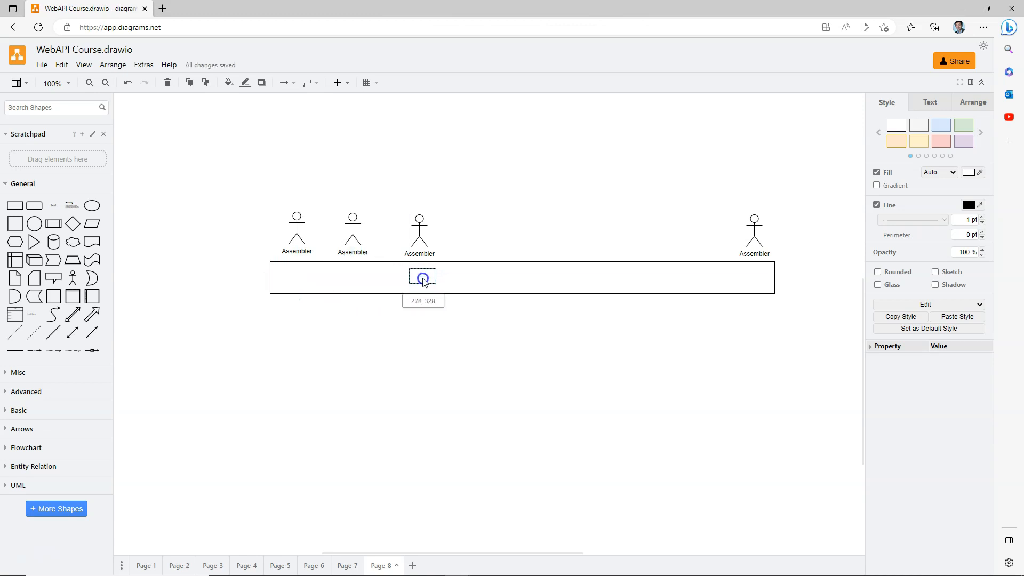
drag(423, 276, 753, 276)
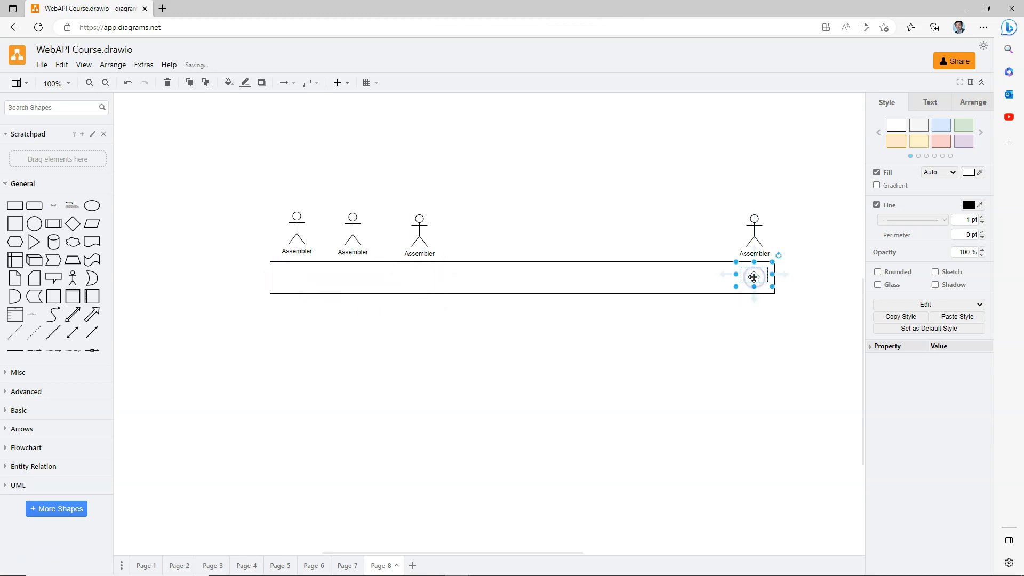
drag(753, 274, 815, 274)
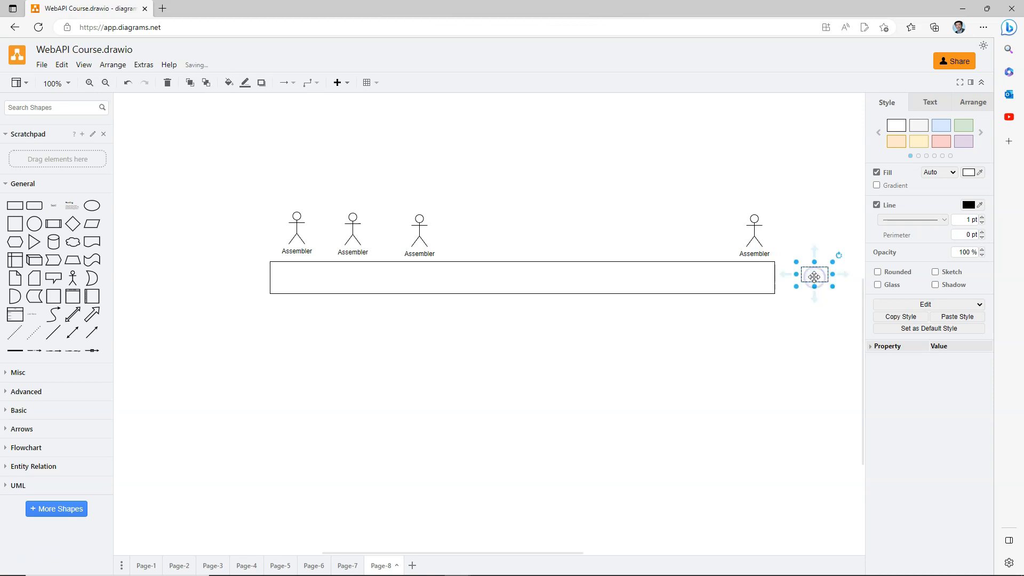
mouse_move(657, 381)
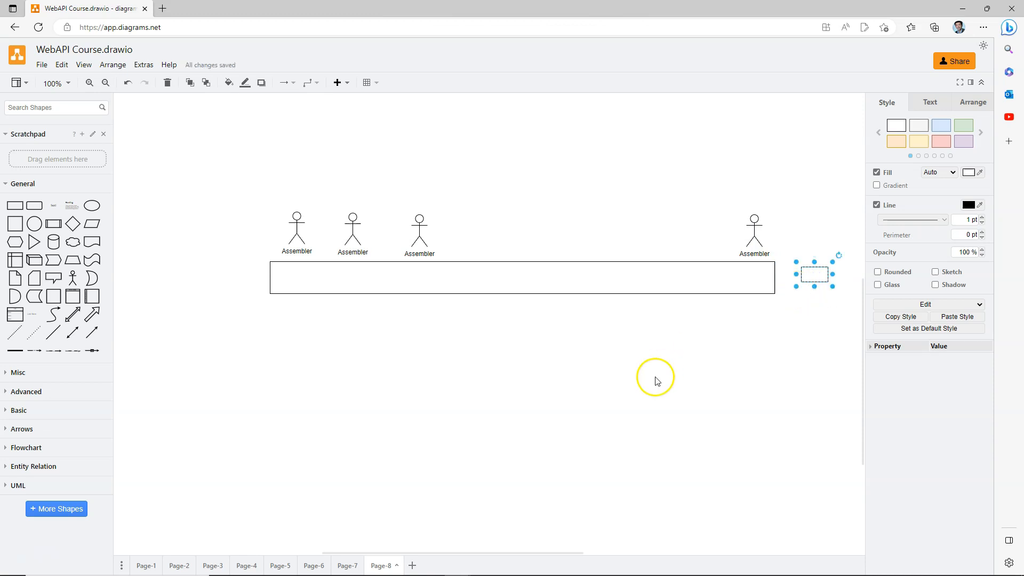
click(347, 566)
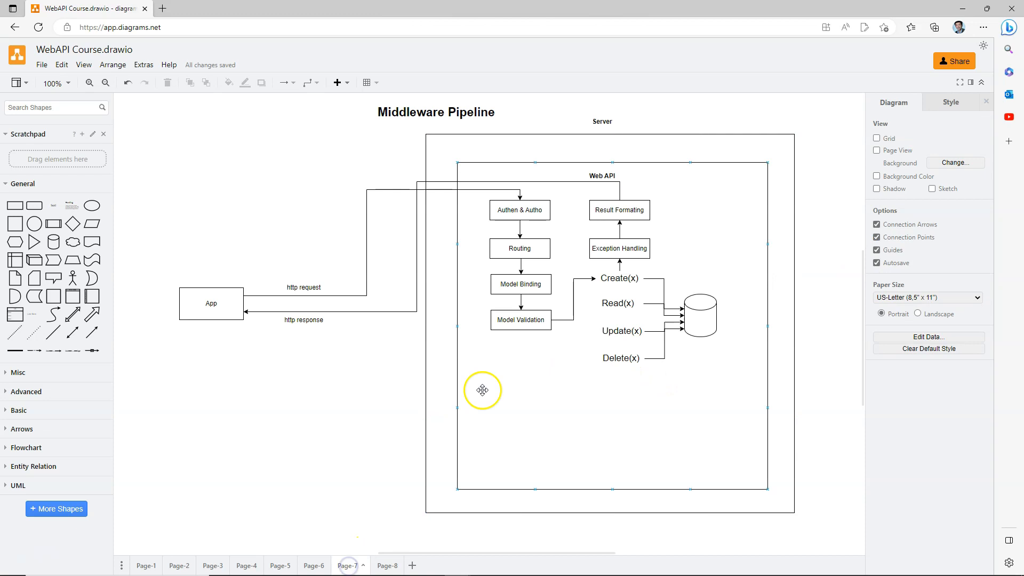
Step: Review the App, Routing and Model Binding steps on Page-7, then return to Page-8
click(303, 288)
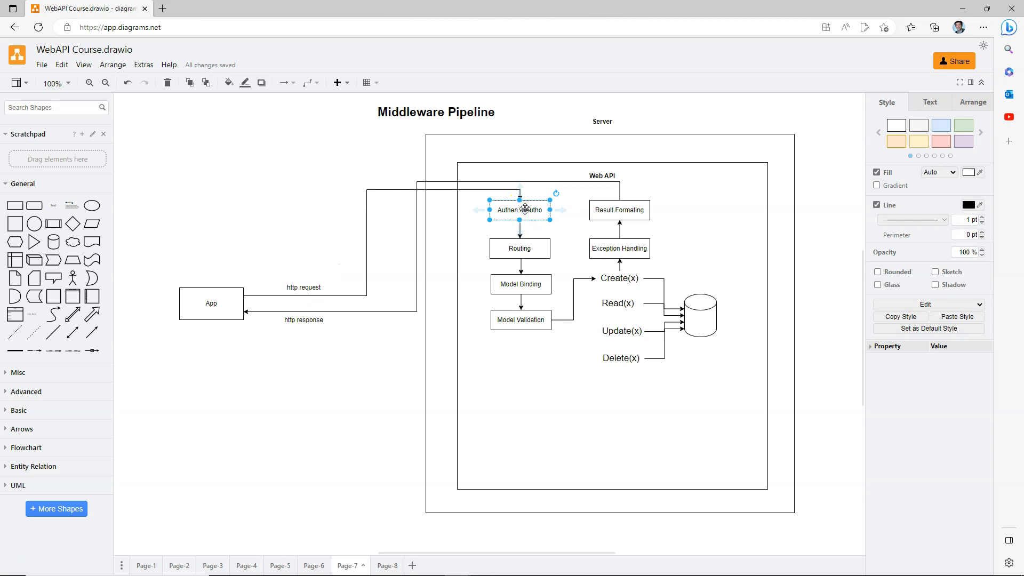
mouse_move(520, 248)
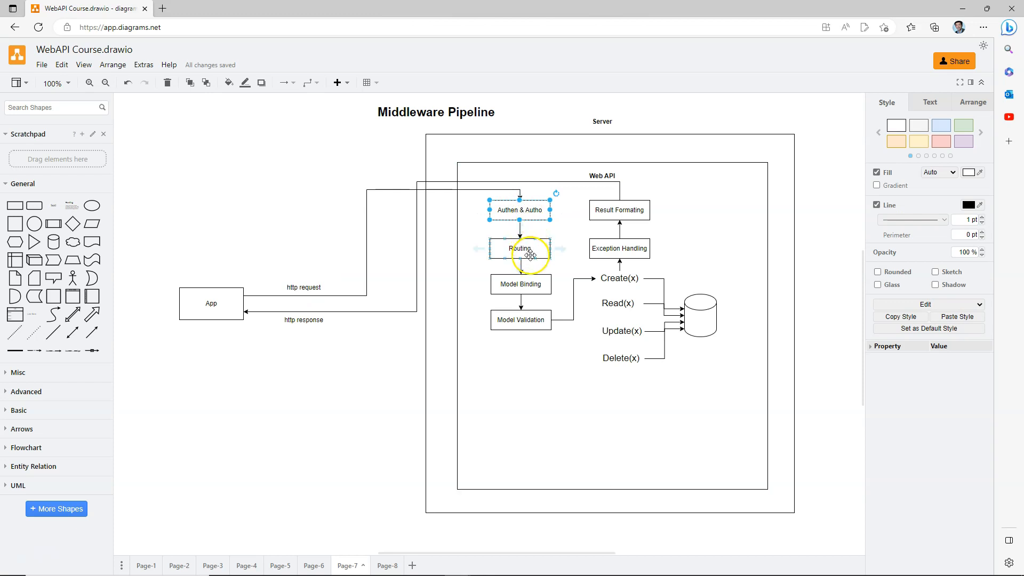
click(520, 283)
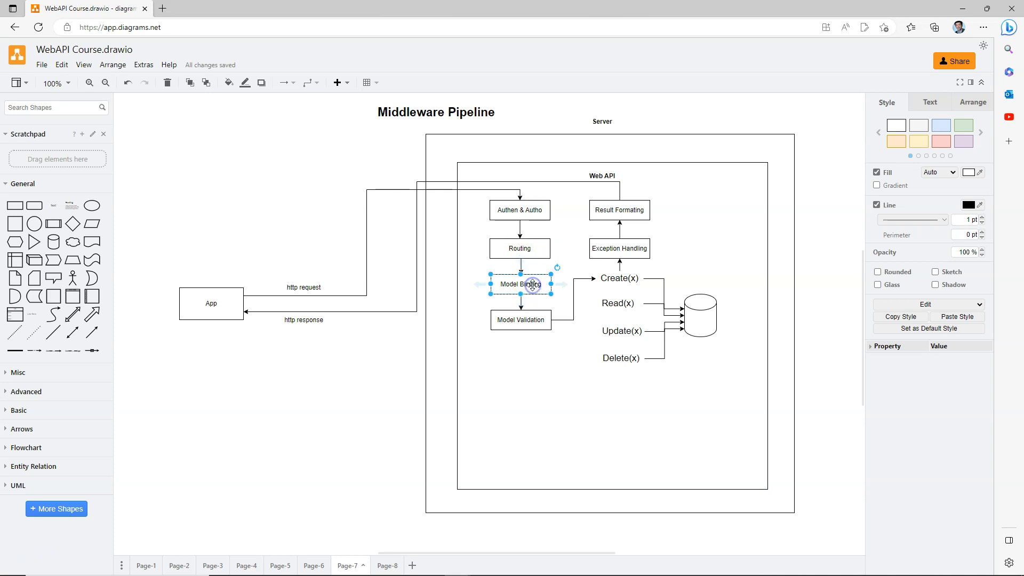
click(619, 210)
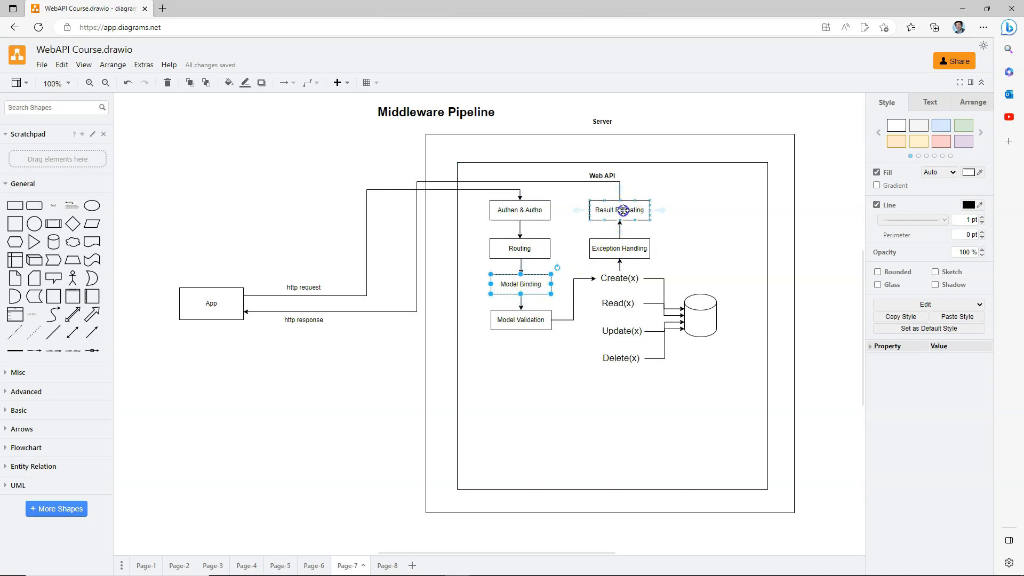
click(412, 565)
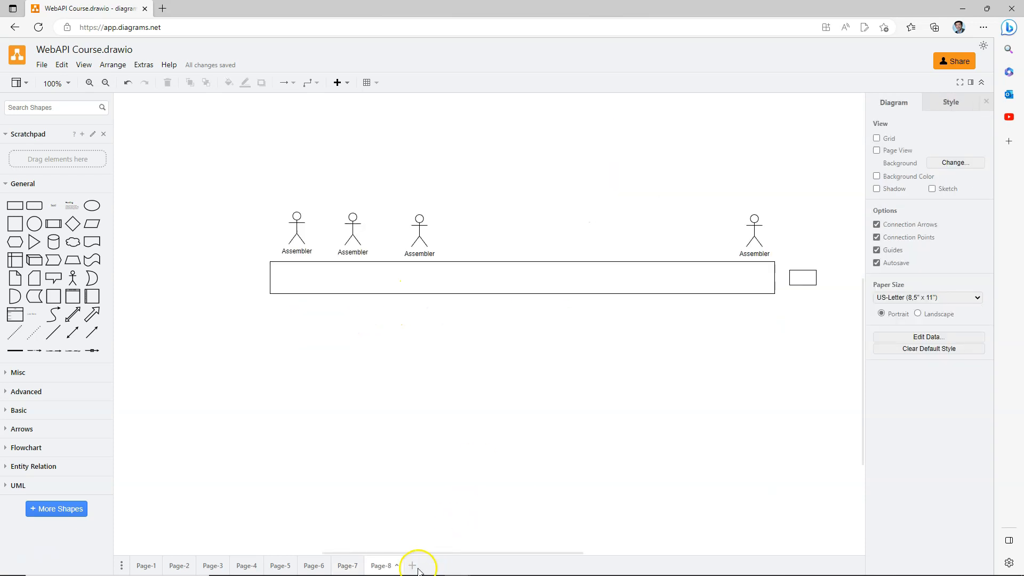
Step: On a new page, copy Middleware Component boxes into the container and chain them with arrows
click(413, 565)
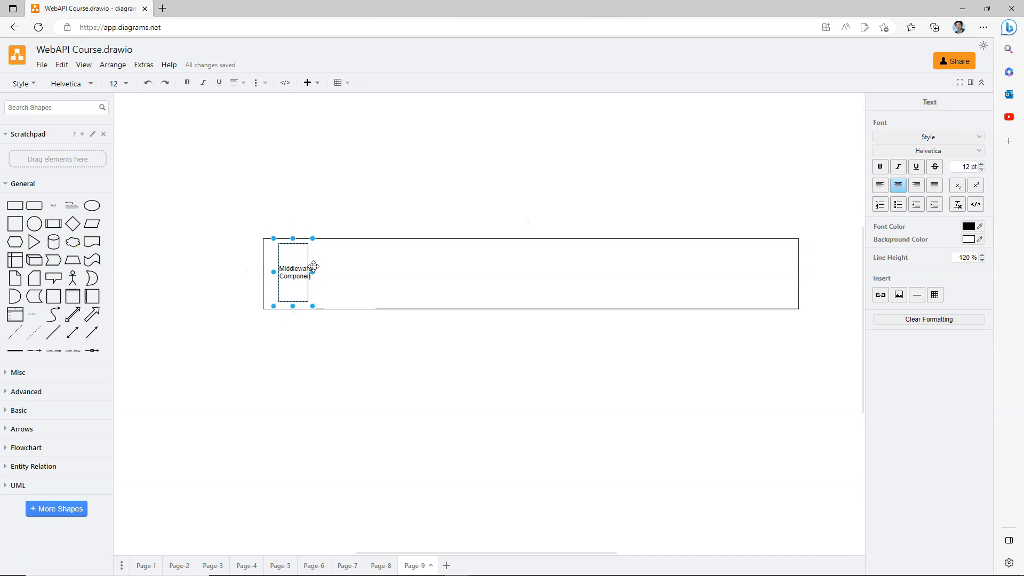
drag(303, 270, 372, 275)
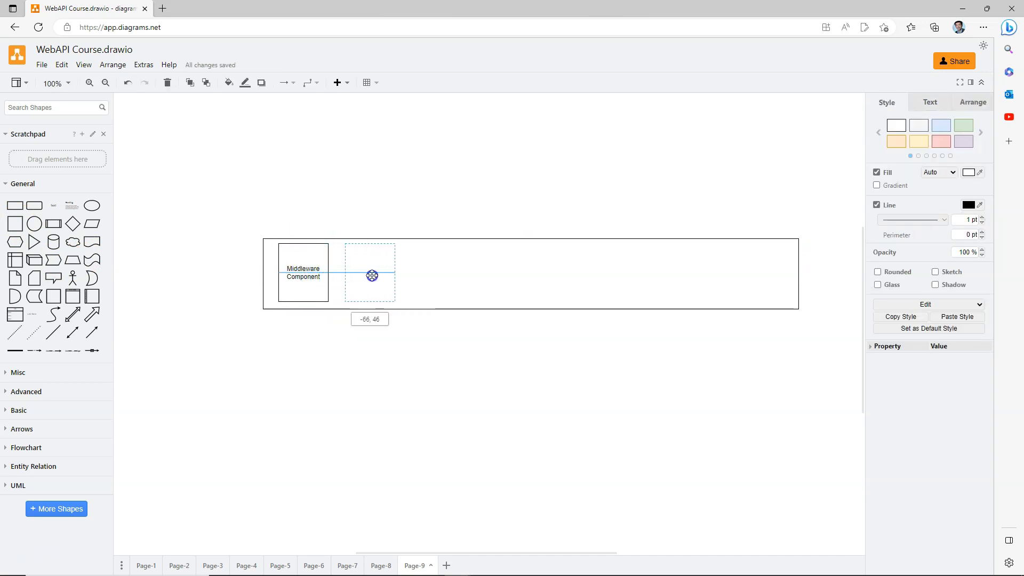
drag(370, 273, 446, 273)
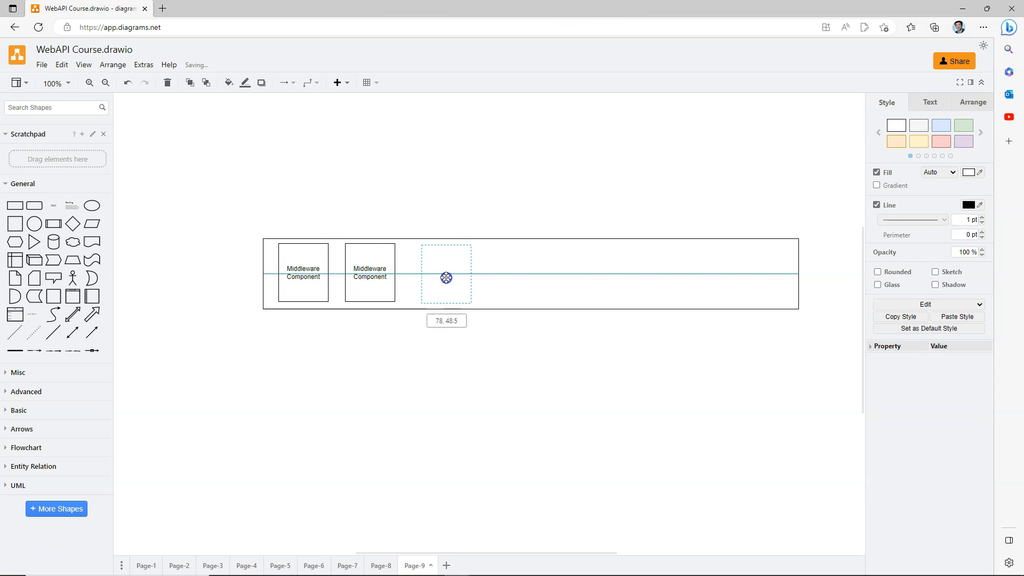
drag(446, 277, 694, 281)
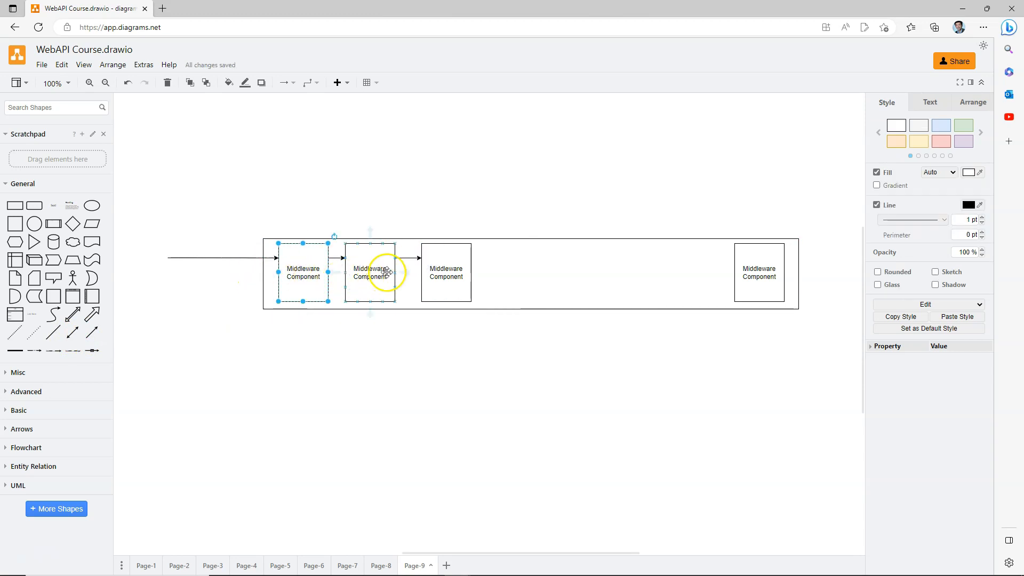
drag(387, 271, 747, 286)
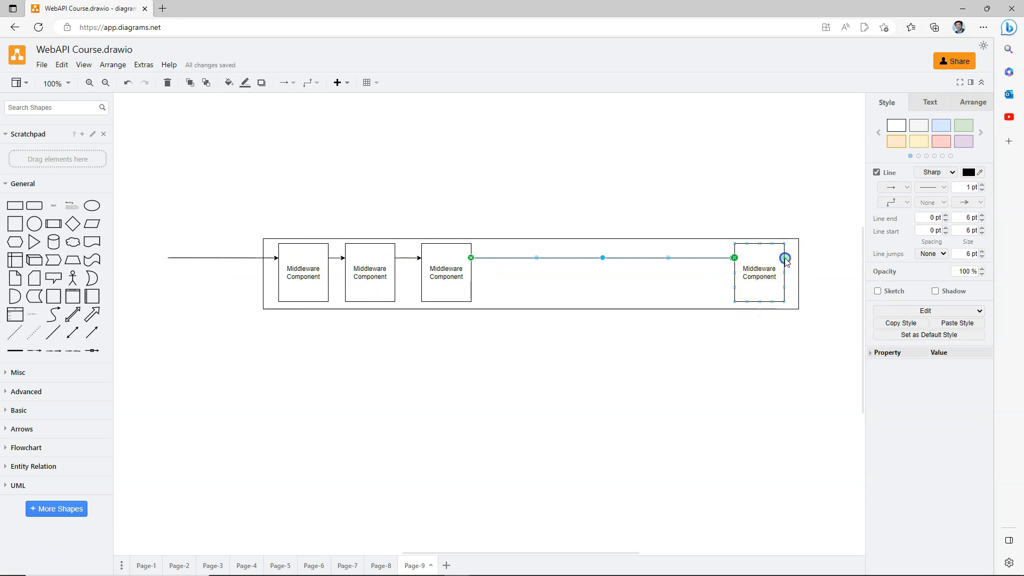
drag(786, 258, 457, 150)
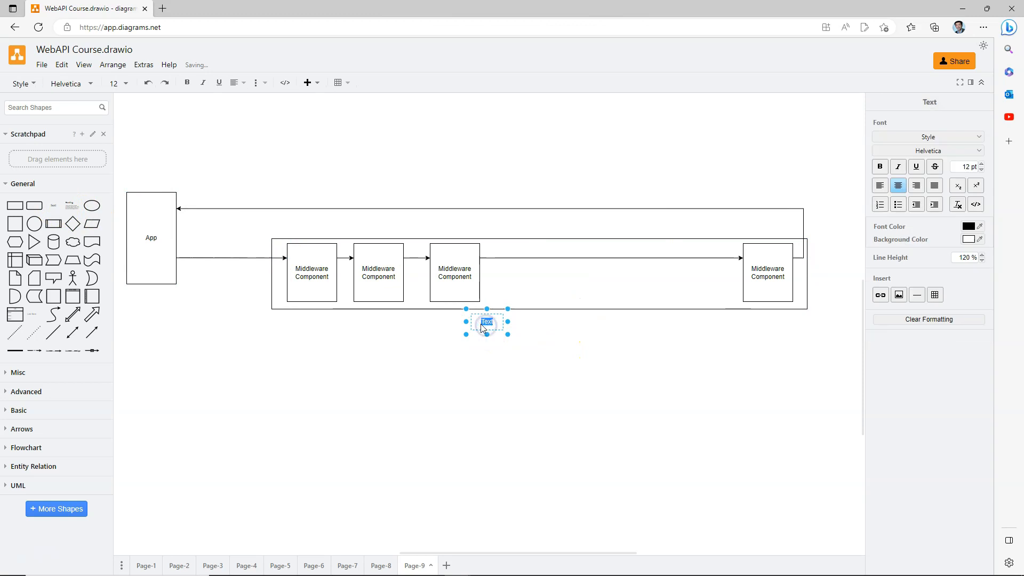
Step: Type the 'Middleware' label and point out the first and third middleware components
text(Middleware Pipeline)
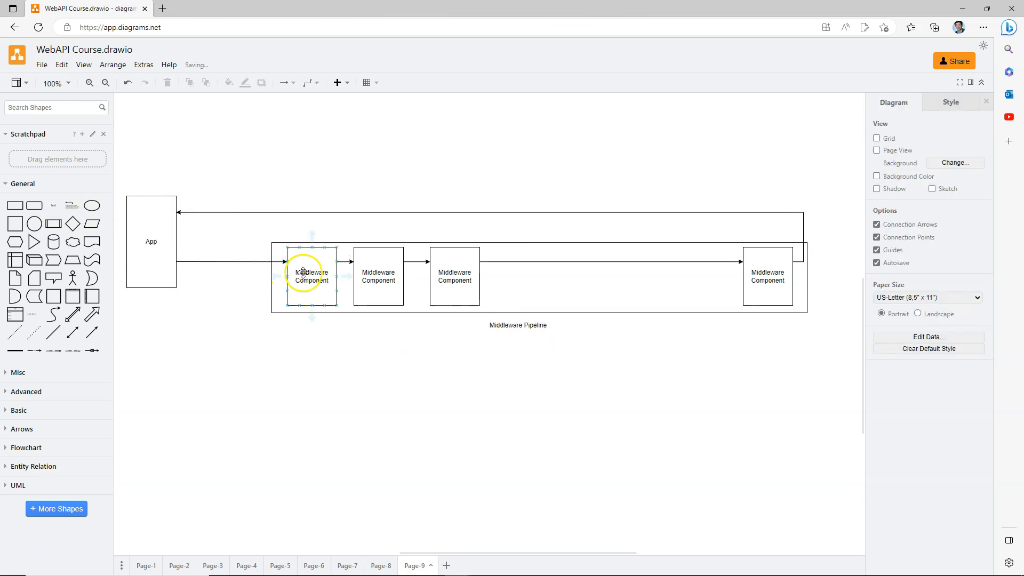
click(454, 275)
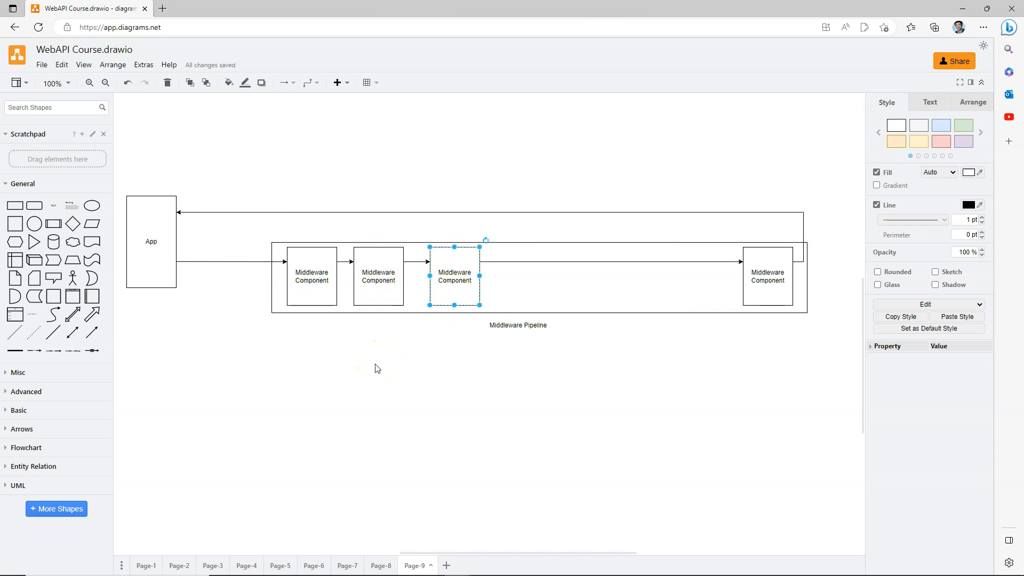
click(312, 275)
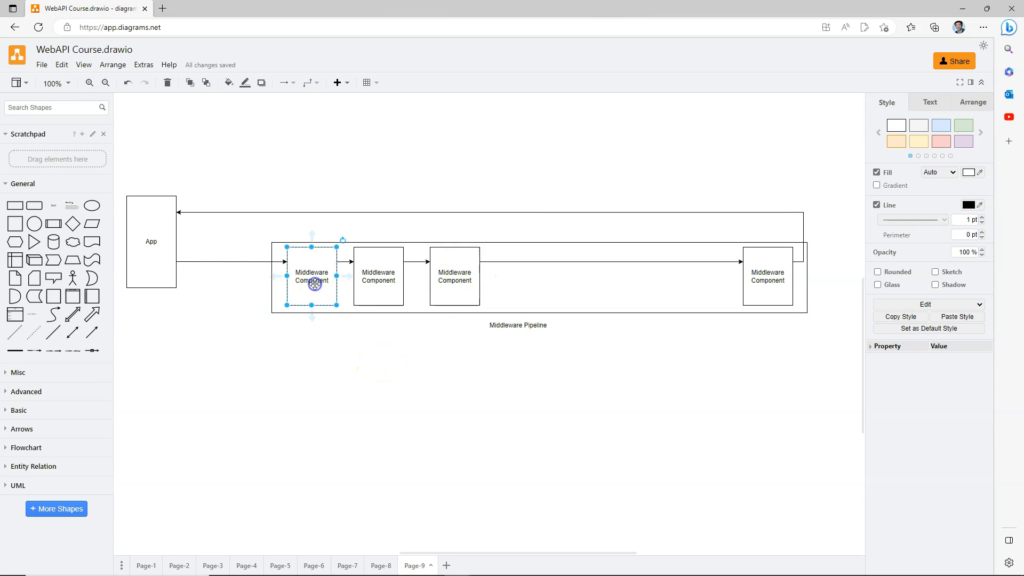
click(322, 490)
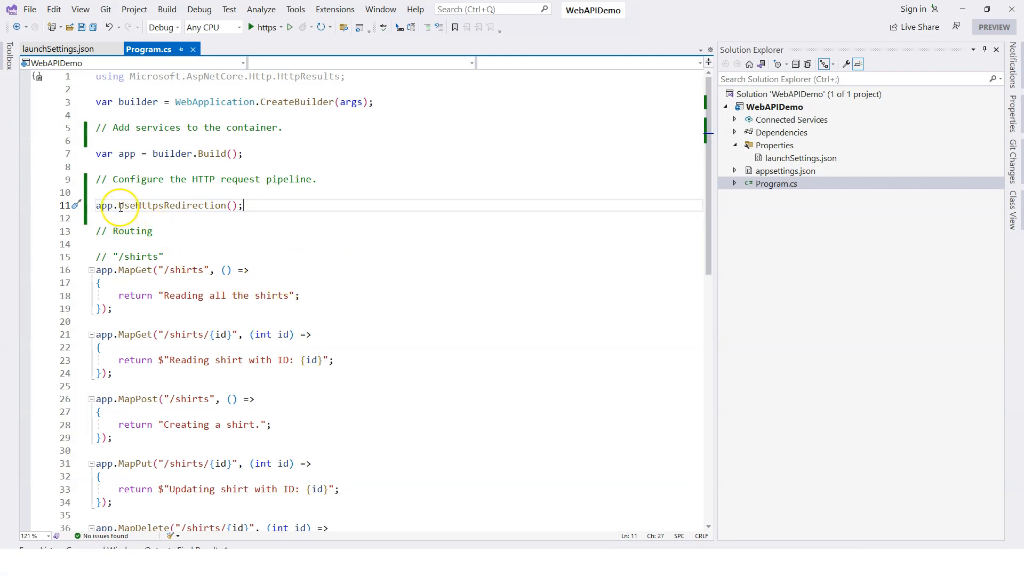
Step: Add app.UseRouting() after UseHttpsRedirection and highlight the UseRouting and UseAuthentication calls
double_click(175, 205)
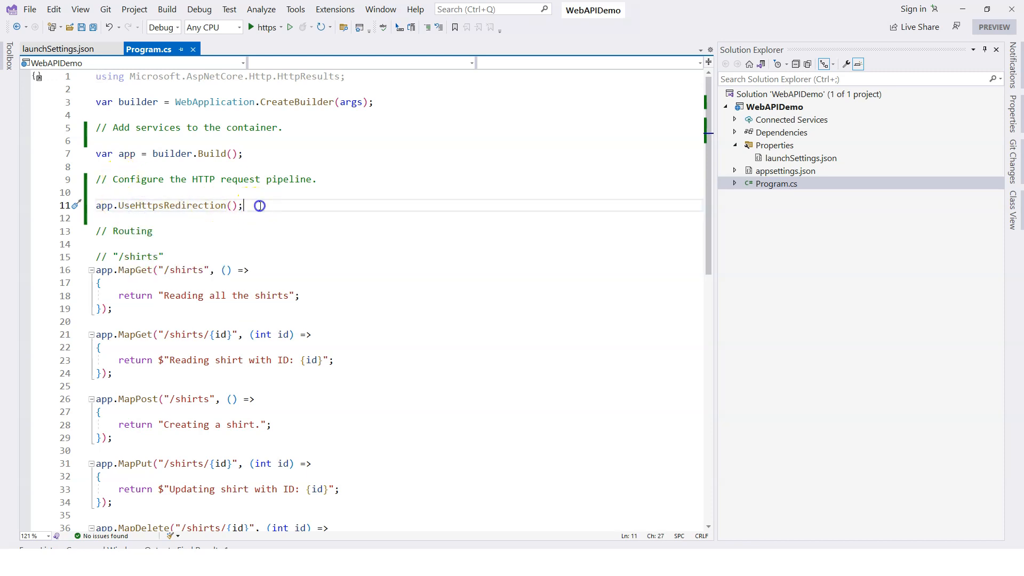
text(app.)
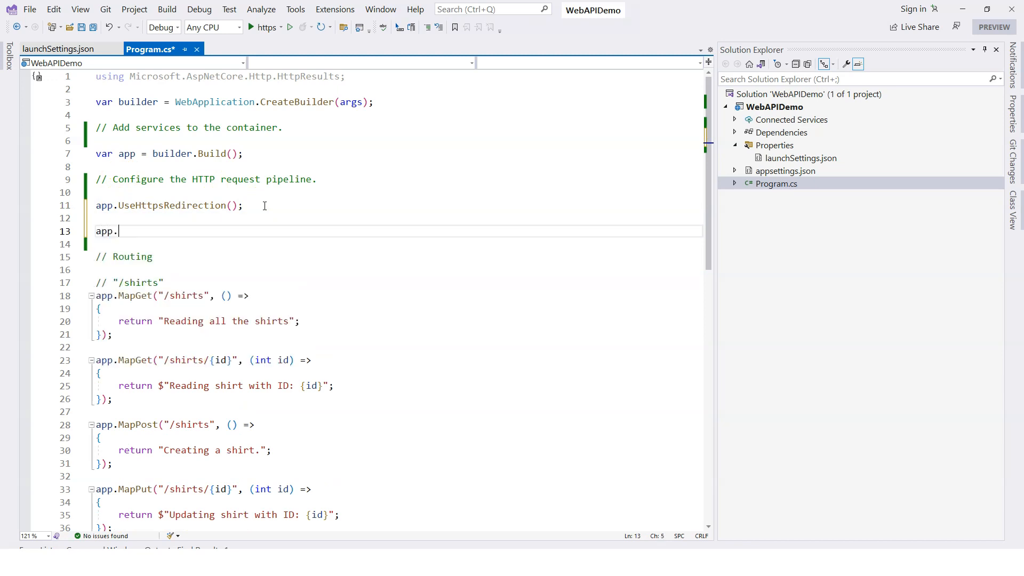
text(Use)
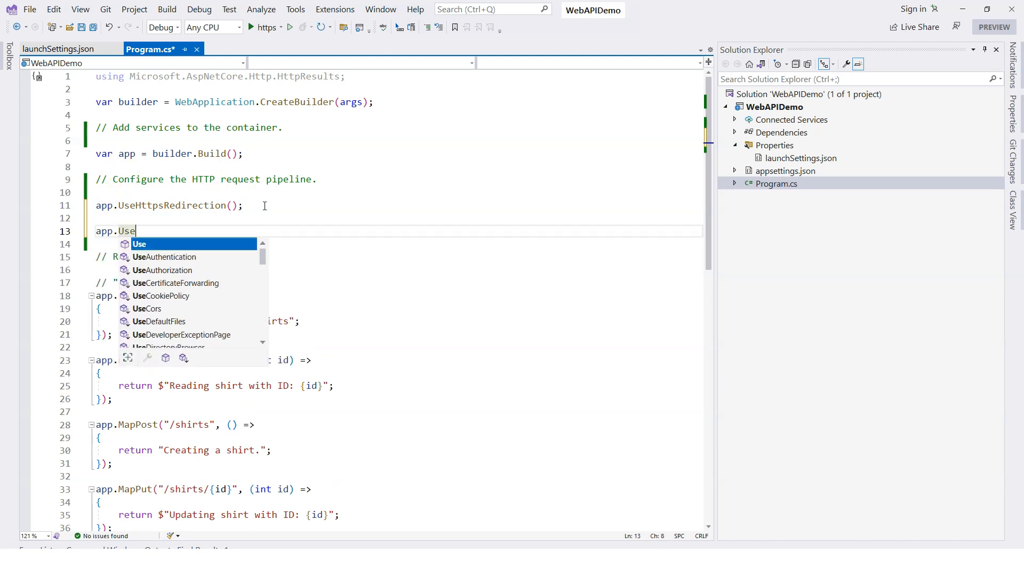
text(Routing();)
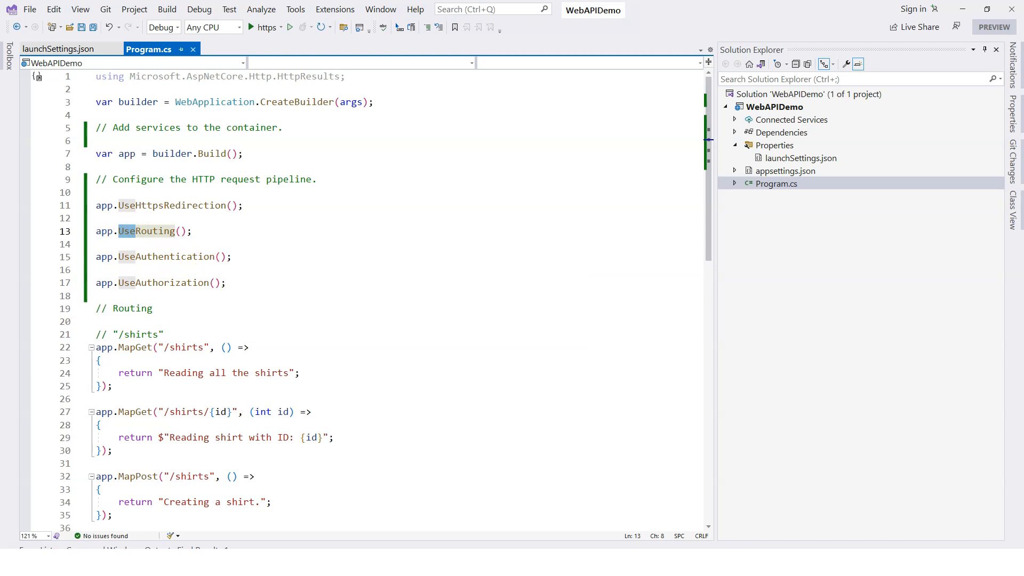
double_click(145, 230)
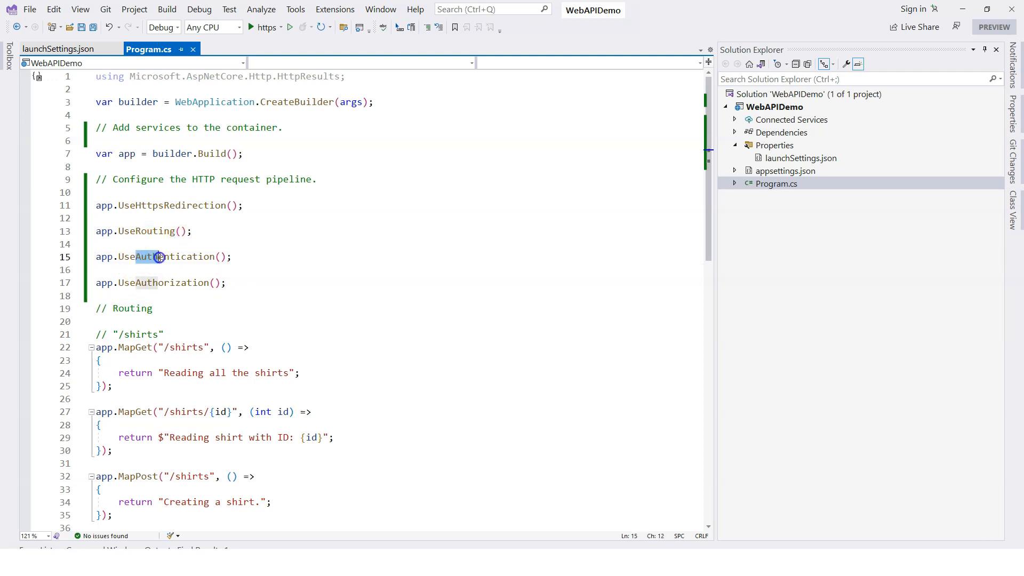
double_click(160, 256)
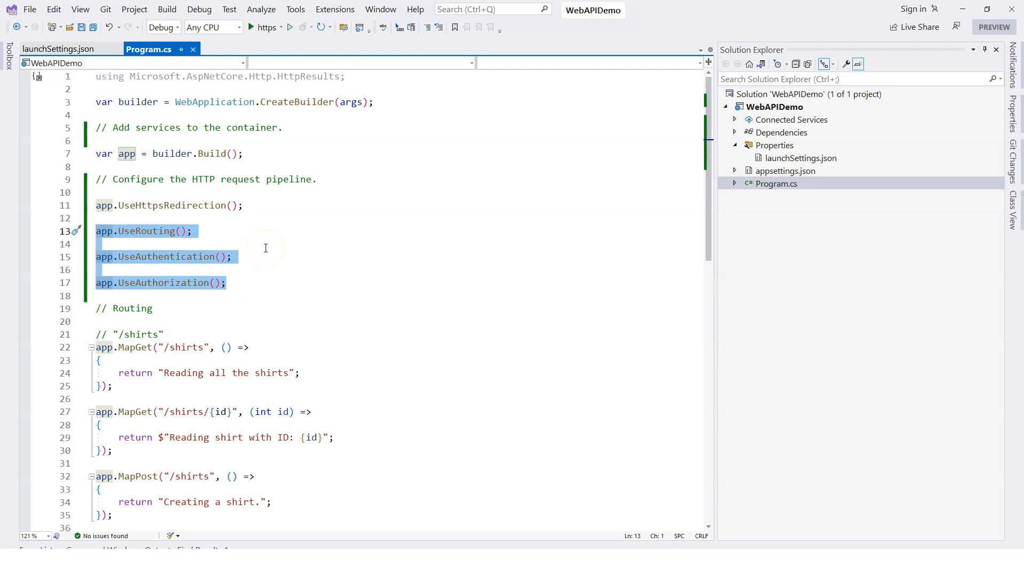
click(250, 282)
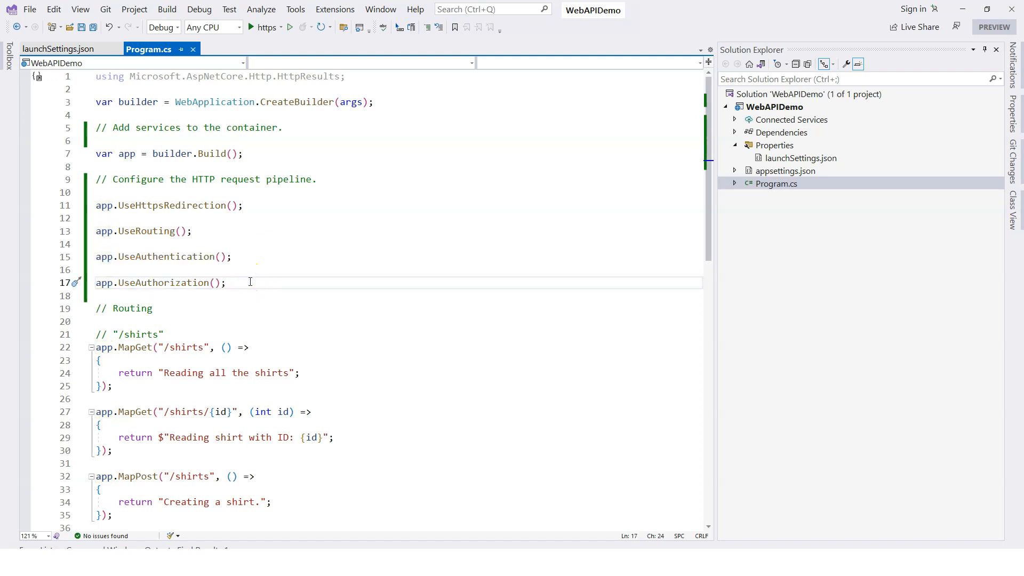
mouse_move(286, 170)
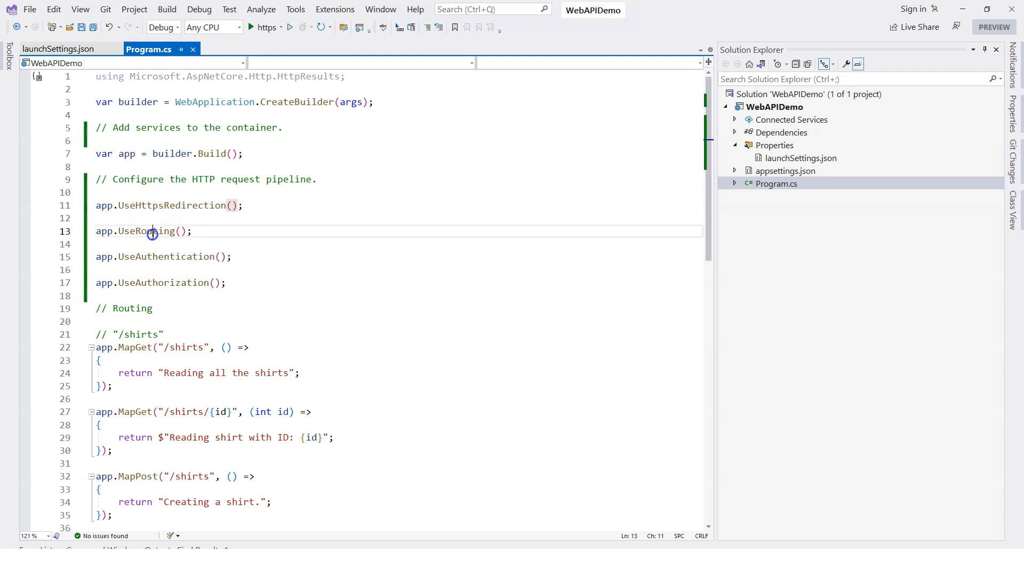
double_click(164, 282)
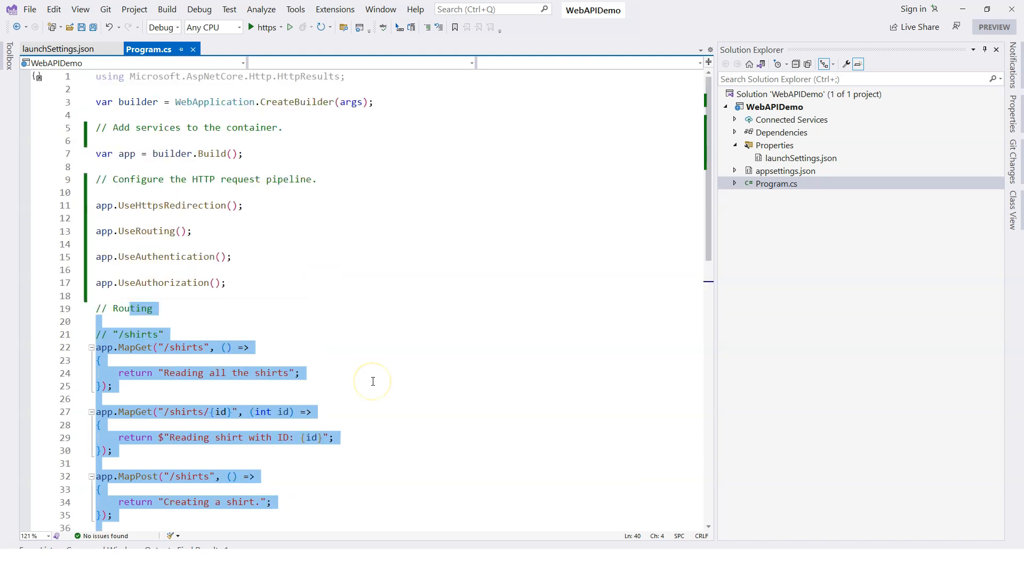
mouse_move(360, 365)
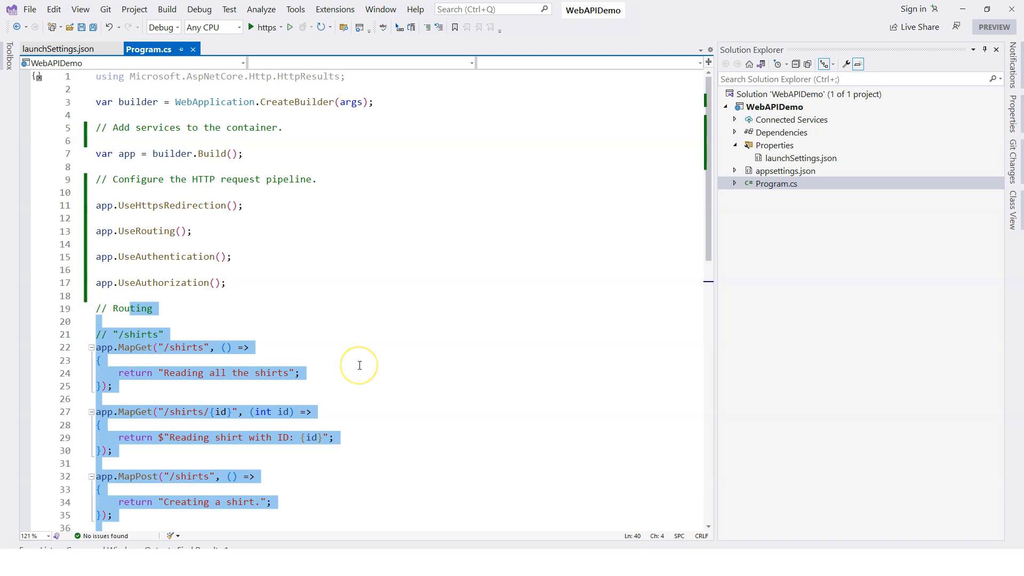